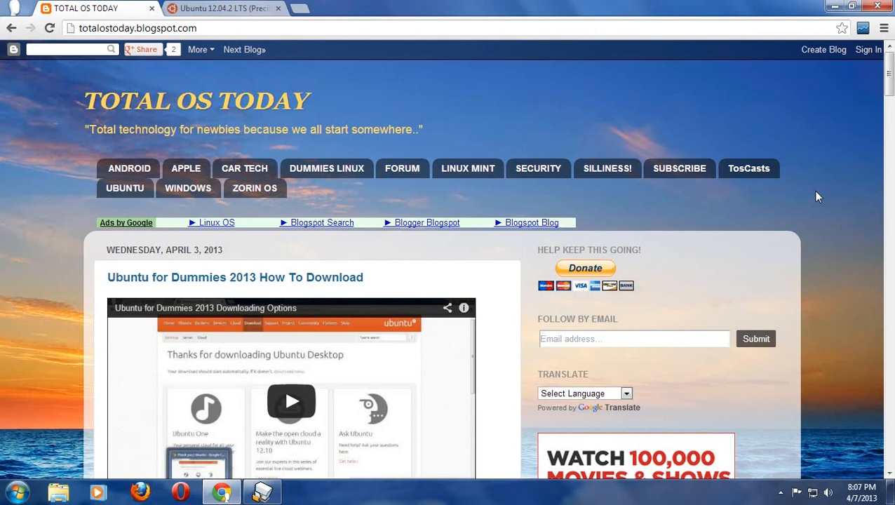
{"action": "mouse_move", "coordinate": [293, 10]}
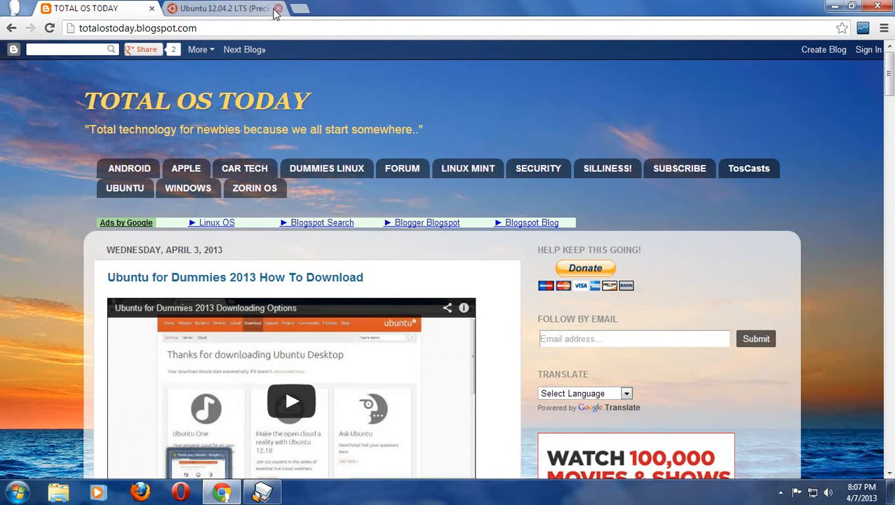
- Switch Chrome to the 'Ubuntu 12.04.2 LTS (Precise Pangolin)' release page tab
{"action": "left_click", "coordinate": [225, 11]}
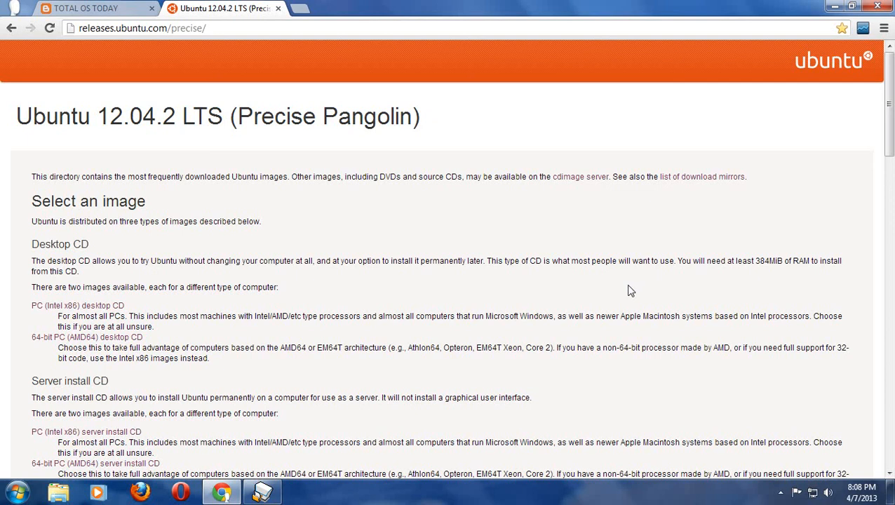
- Scroll down to the file table with MD5SUMS and the ISO downloads
{"action": "scroll", "scroll_direction": "down", "scroll_amount": 3}
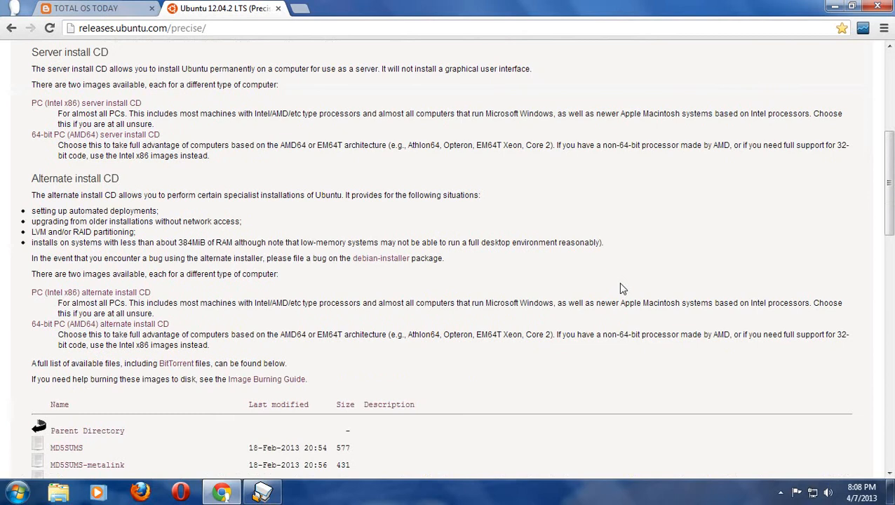
{"action": "scroll", "scroll_direction": "down", "scroll_amount": 3}
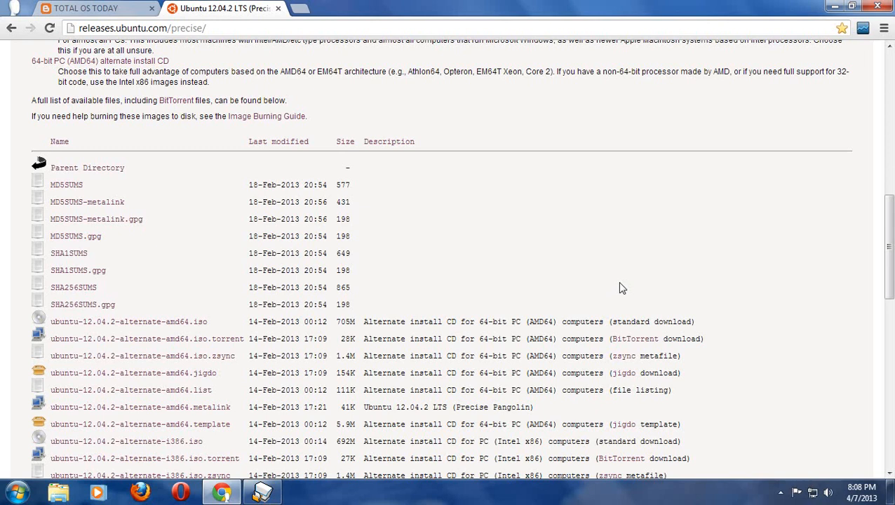
{"action": "mouse_move", "coordinate": [360, 156]}
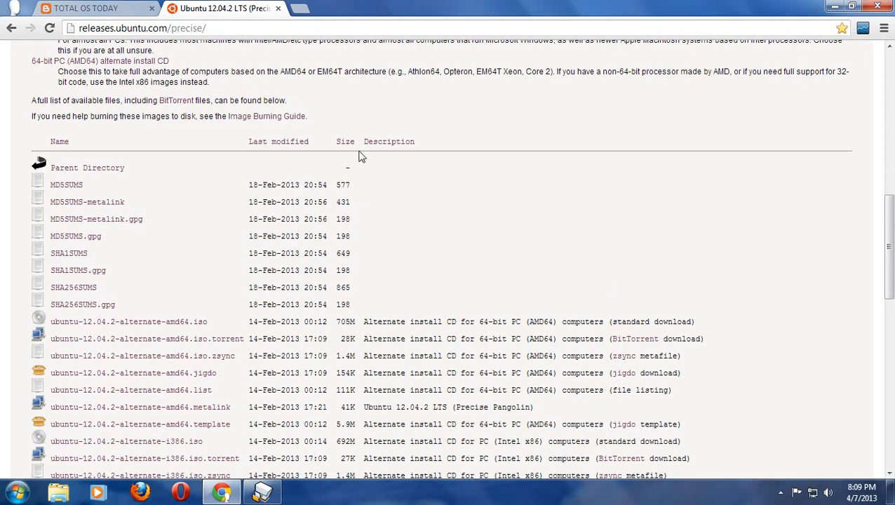
{"action": "mouse_move", "coordinate": [143, 65]}
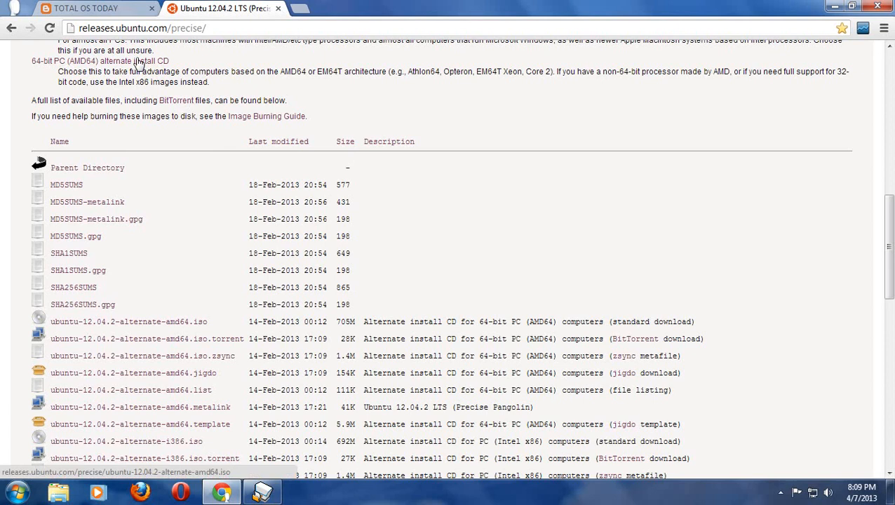
{"action": "mouse_move", "coordinate": [142, 157]}
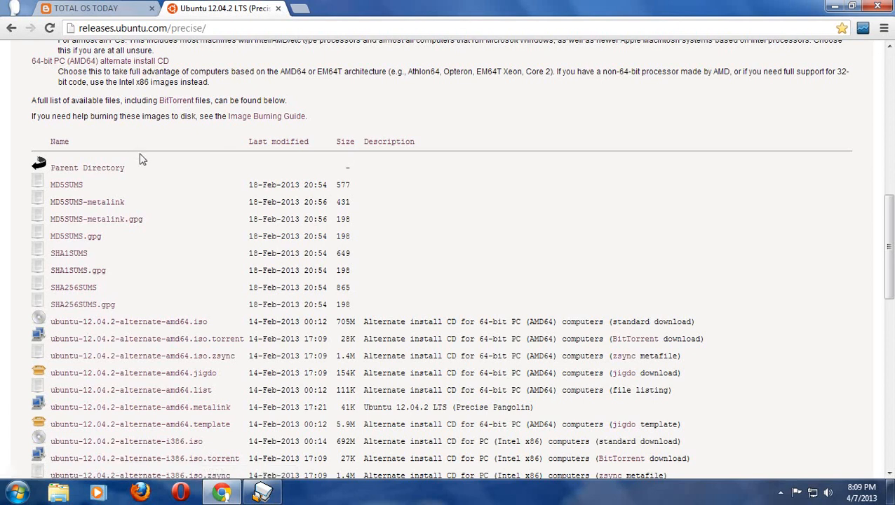
{"action": "mouse_move", "coordinate": [75, 190]}
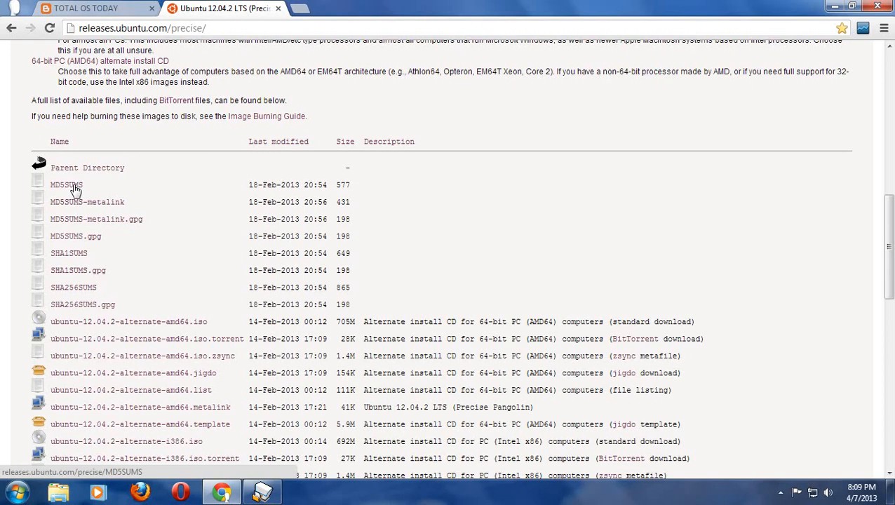
- Open MD5SUMS and select the ubuntu-12.04.2-desktop-i386.iso checksum
{"action": "left_click", "coordinate": [64, 184]}
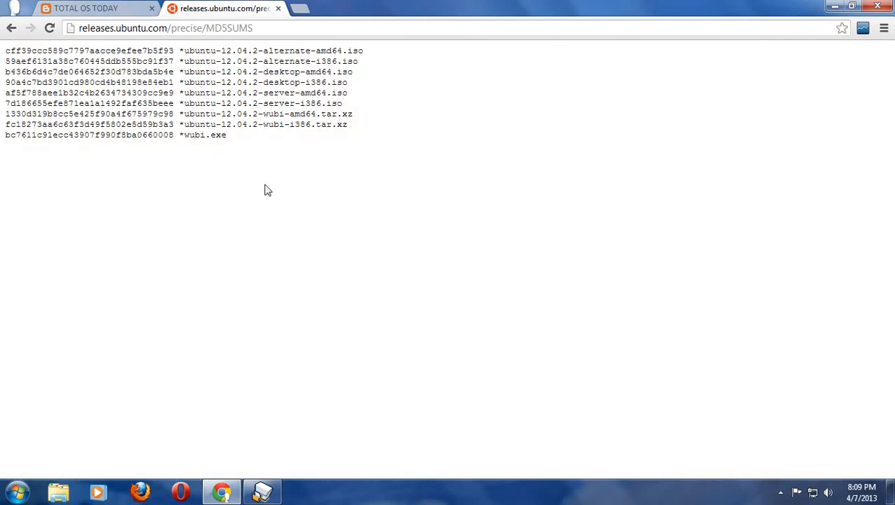
{"action": "mouse_move", "coordinate": [251, 92]}
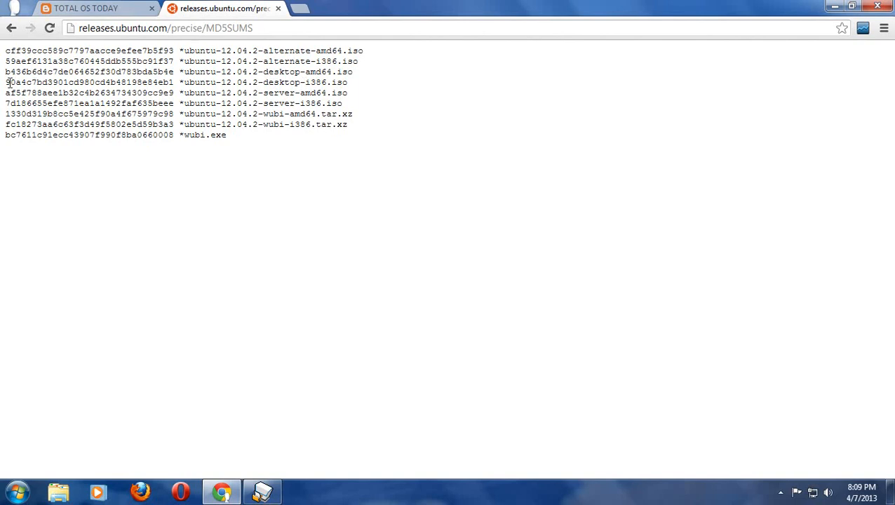
{"action": "left_click_drag", "start_coordinate": [5, 82], "coordinate": [84, 82]}
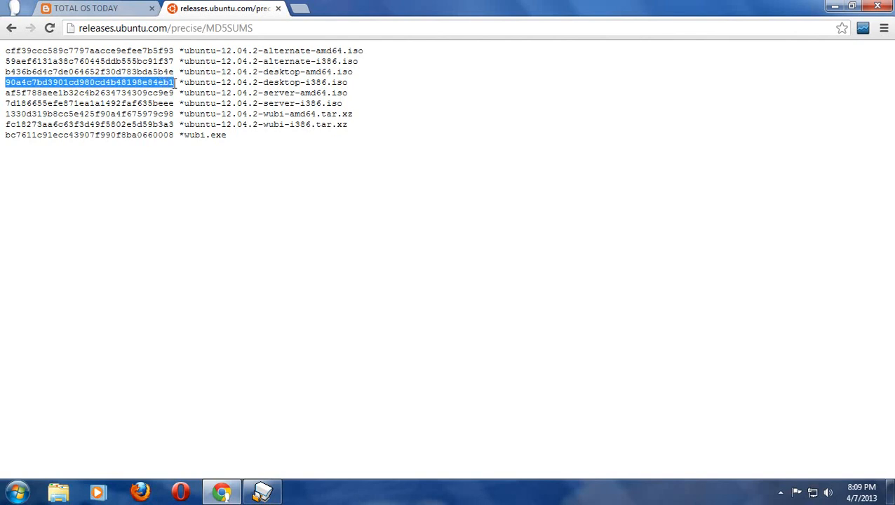
{"action": "mouse_move", "coordinate": [338, 232]}
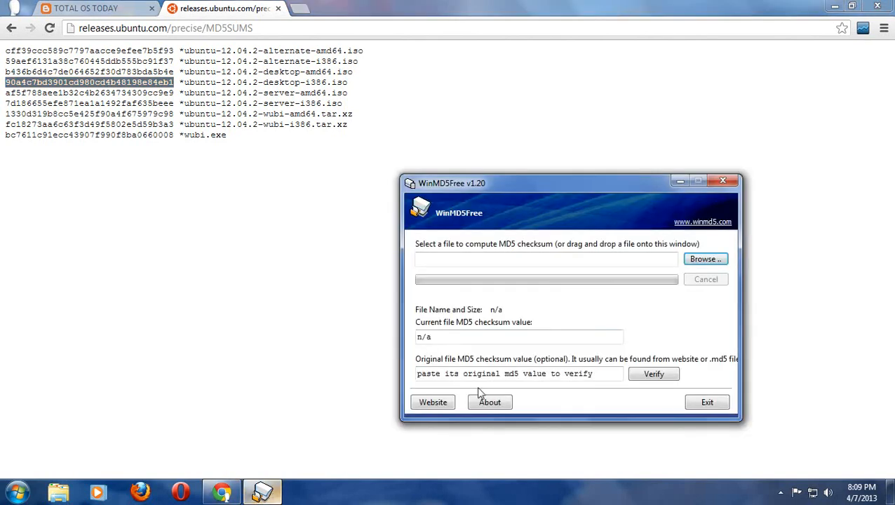
{"action": "mouse_move", "coordinate": [550, 250]}
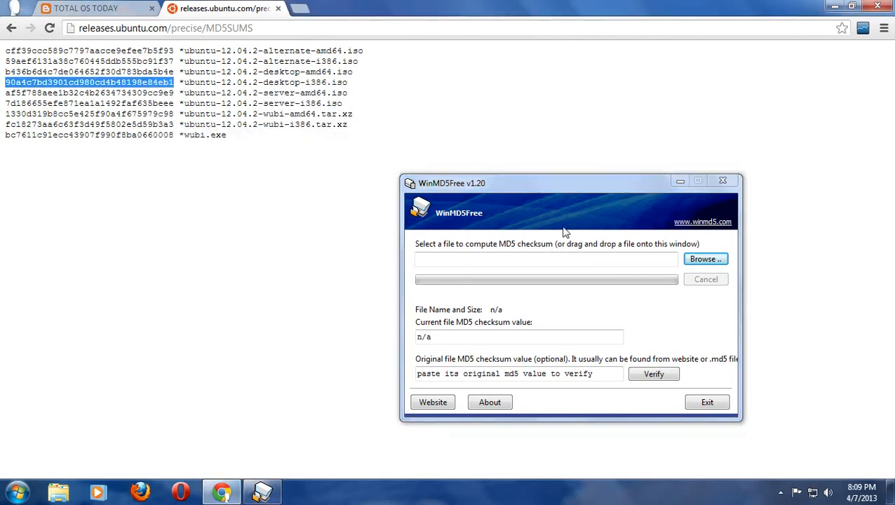
- Enter 90a4c7bd3901cd980cd4b48198e84eb1 as the original MD5 value in WinMD5Free
{"action": "left_click", "coordinate": [600, 373]}
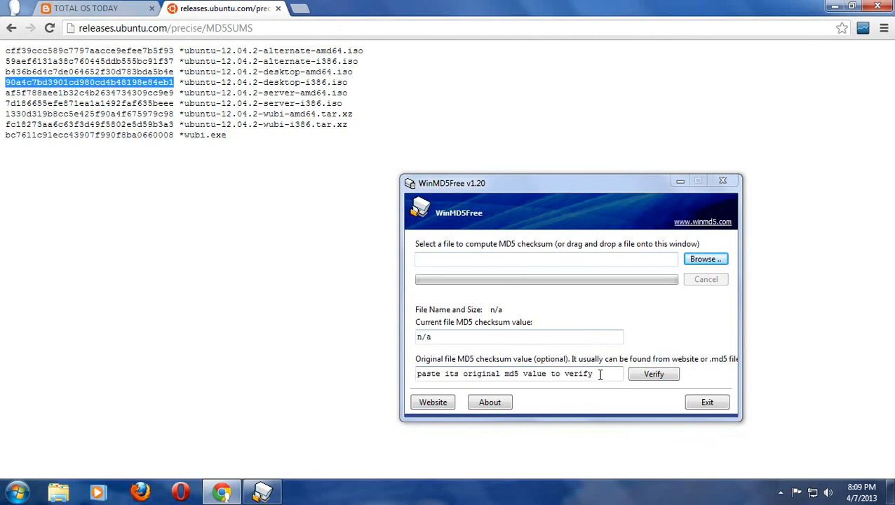
{"action": "triple_click", "coordinate": [515, 373]}
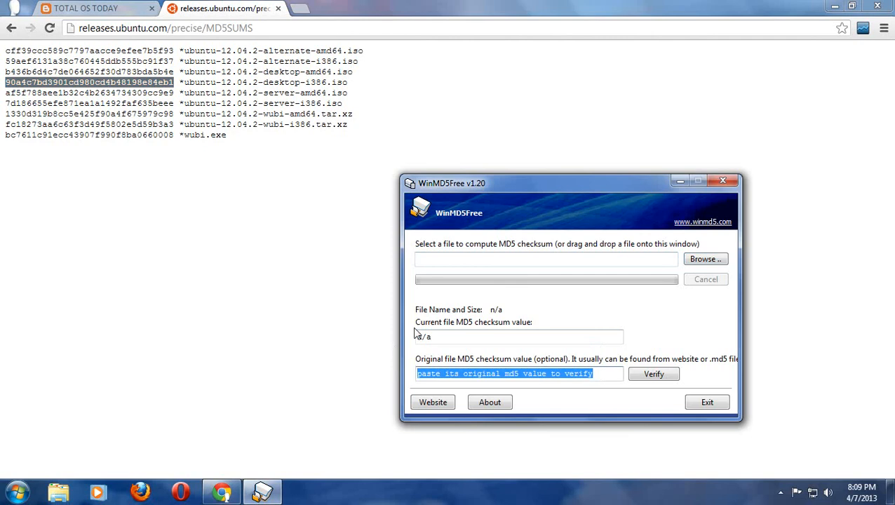
{"action": "left_click", "coordinate": [518, 374]}
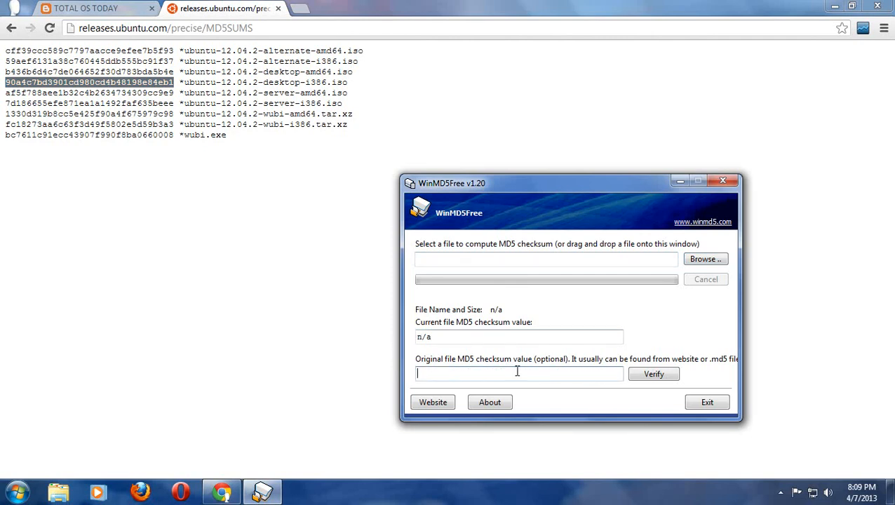
{"action": "type", "text": "90a4c7bd3901cd980cd4b48198e84eb1"}
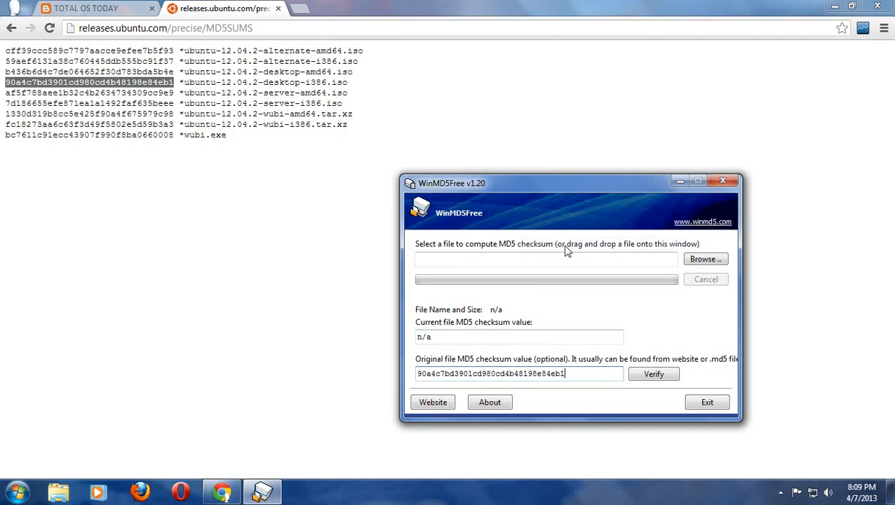
{"action": "mouse_move", "coordinate": [577, 272]}
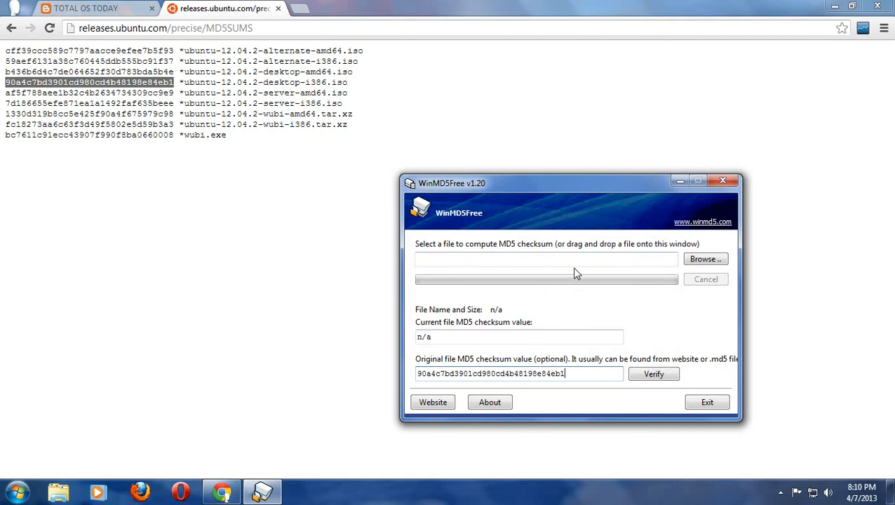
- Choose ubuntu-12.04.2-desktop-i386 from the Desktop as the file to hash
{"action": "left_click", "coordinate": [705, 258]}
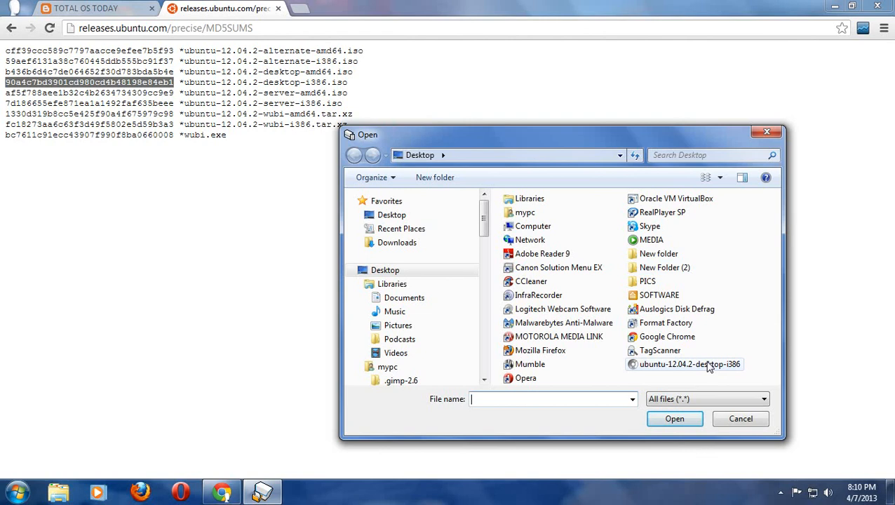
{"action": "left_click", "coordinate": [689, 364]}
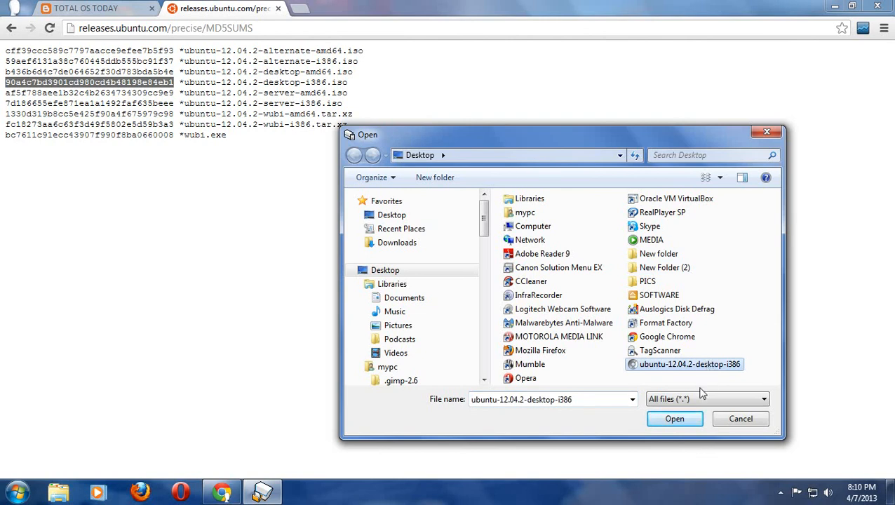
{"action": "left_click", "coordinate": [674, 419]}
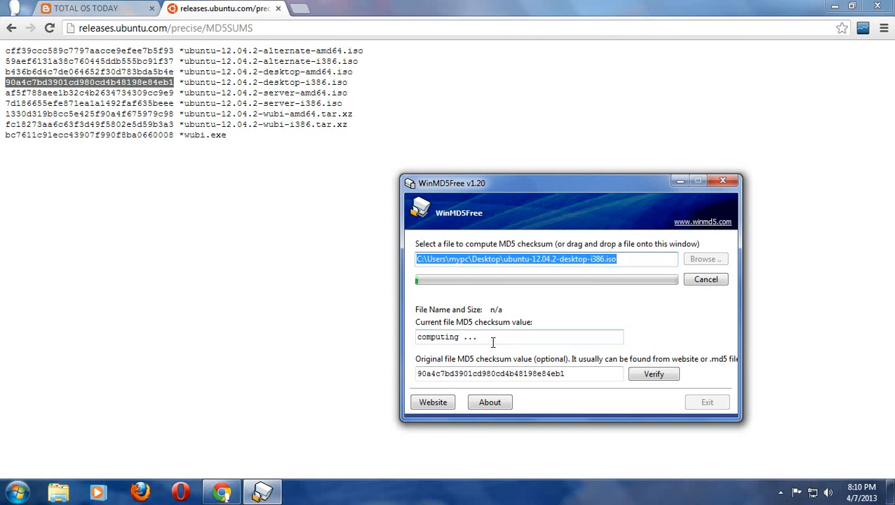
{"action": "mouse_move", "coordinate": [785, 267]}
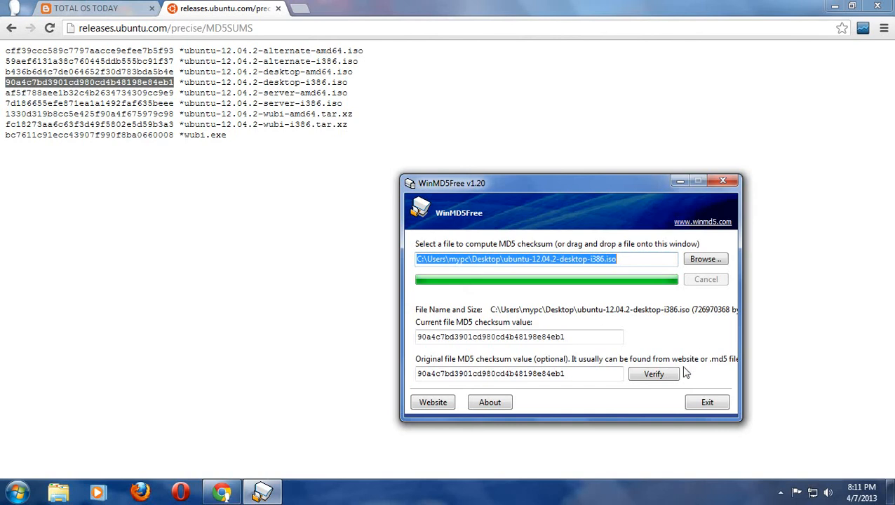
- Verify the checksums, acknowledge the 'Matched!' result and exit WinMD5Free
{"action": "left_click", "coordinate": [653, 373]}
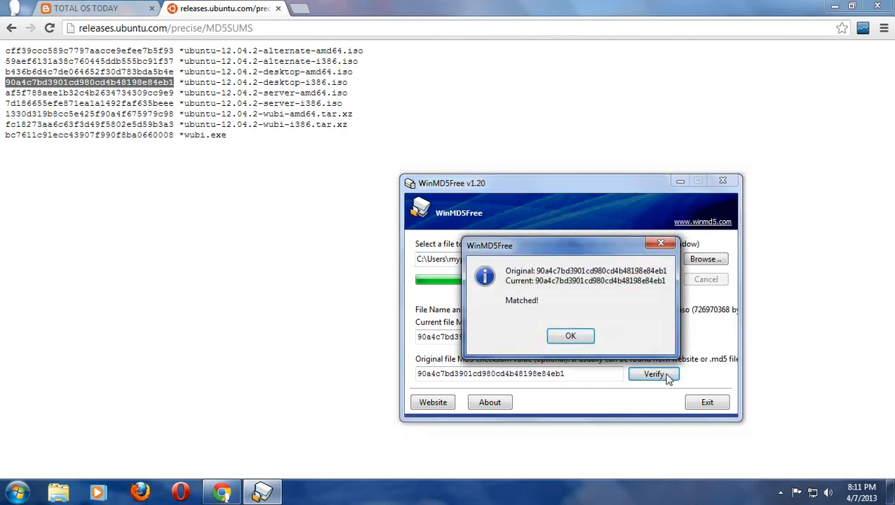
{"action": "mouse_move", "coordinate": [662, 314]}
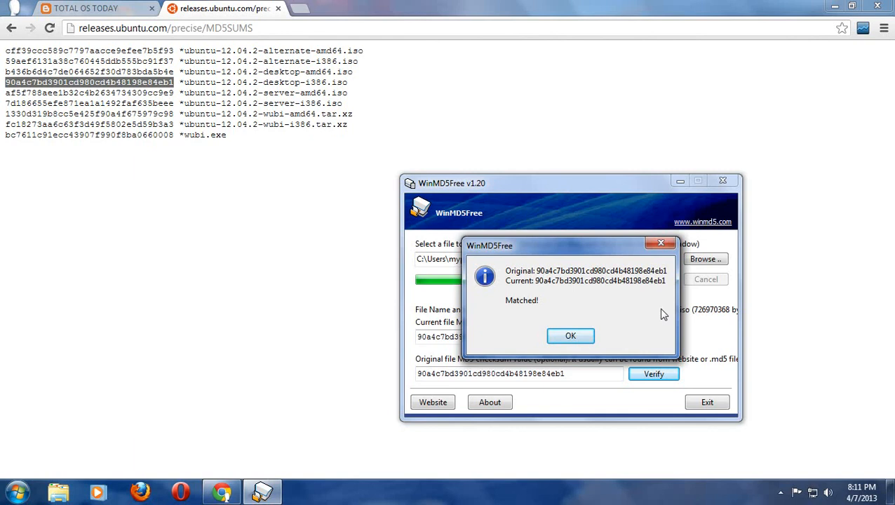
{"action": "left_click", "coordinate": [570, 336]}
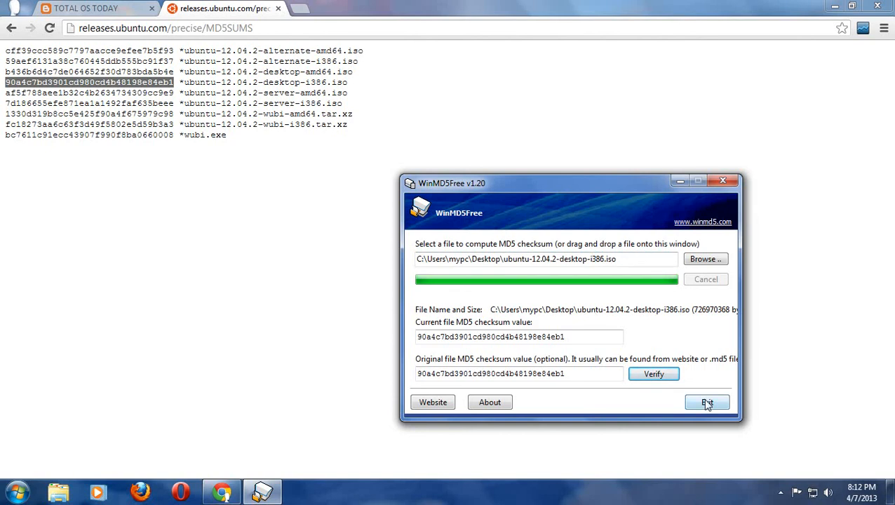
{"action": "left_click", "coordinate": [706, 402]}
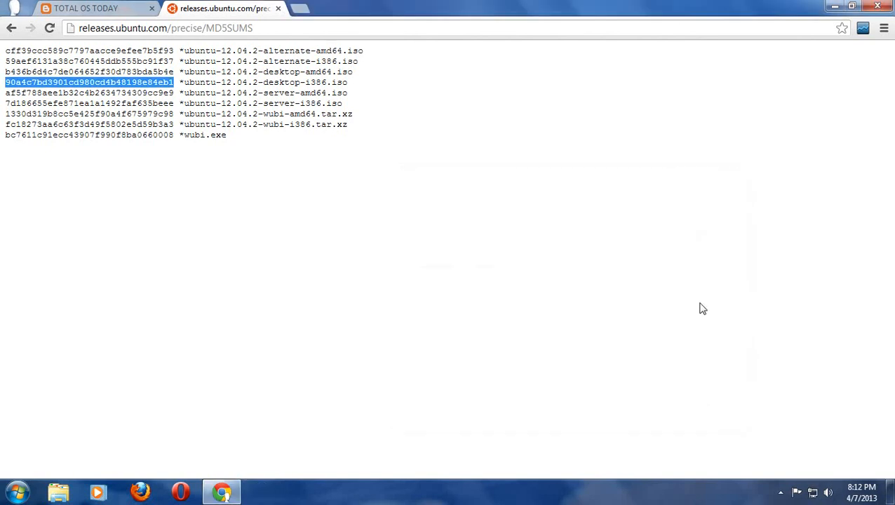